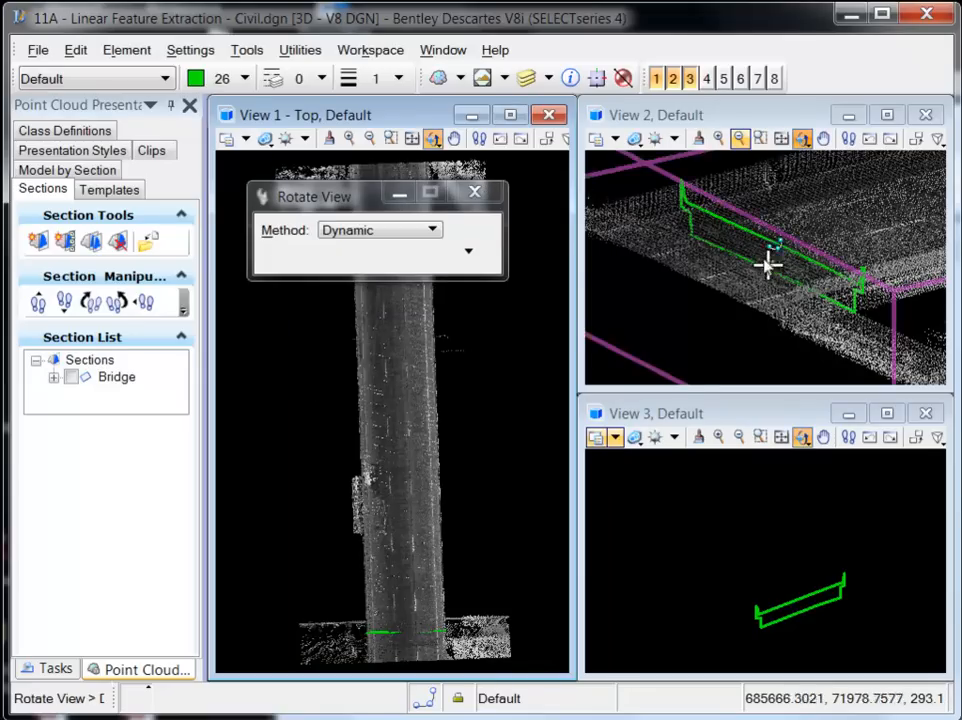
Orbit View 2 around the bridge deck outline from several angles before showing the Bridge section.
left_click_drag(765, 265, 870, 300)
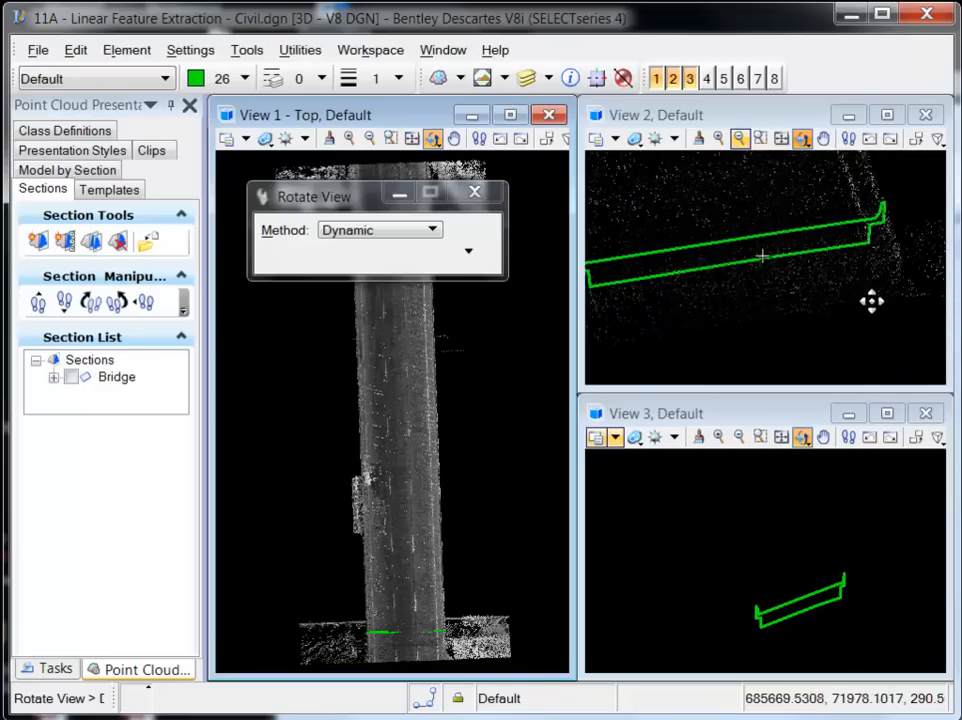
left_click_drag(760, 260, 790, 280)
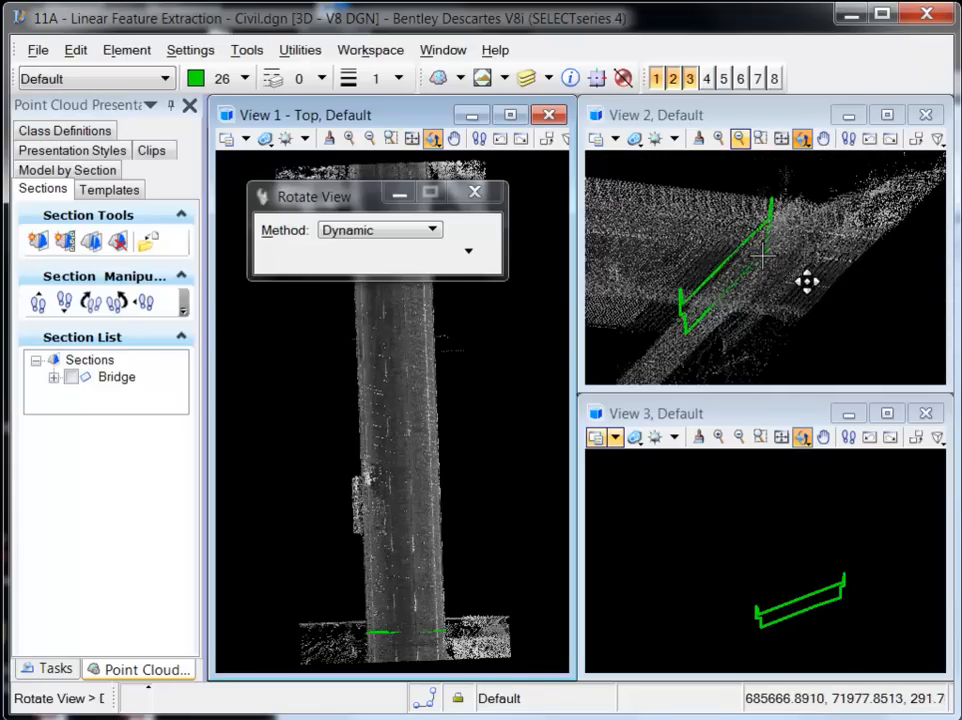
left_click_drag(807, 281, 650, 251)
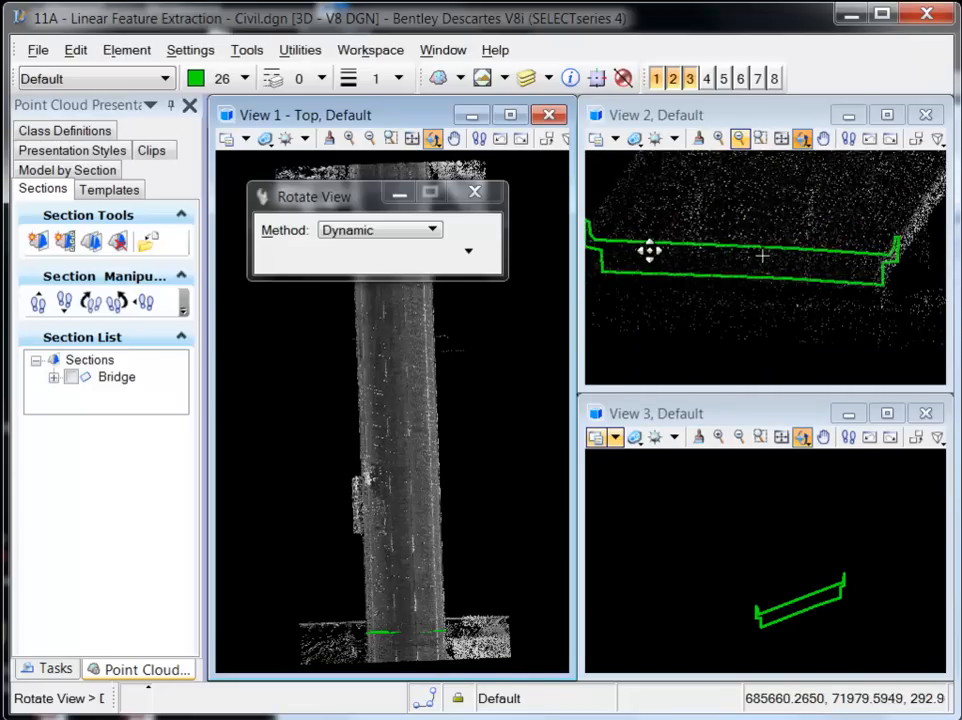
left_click_drag(650, 250, 710, 291)
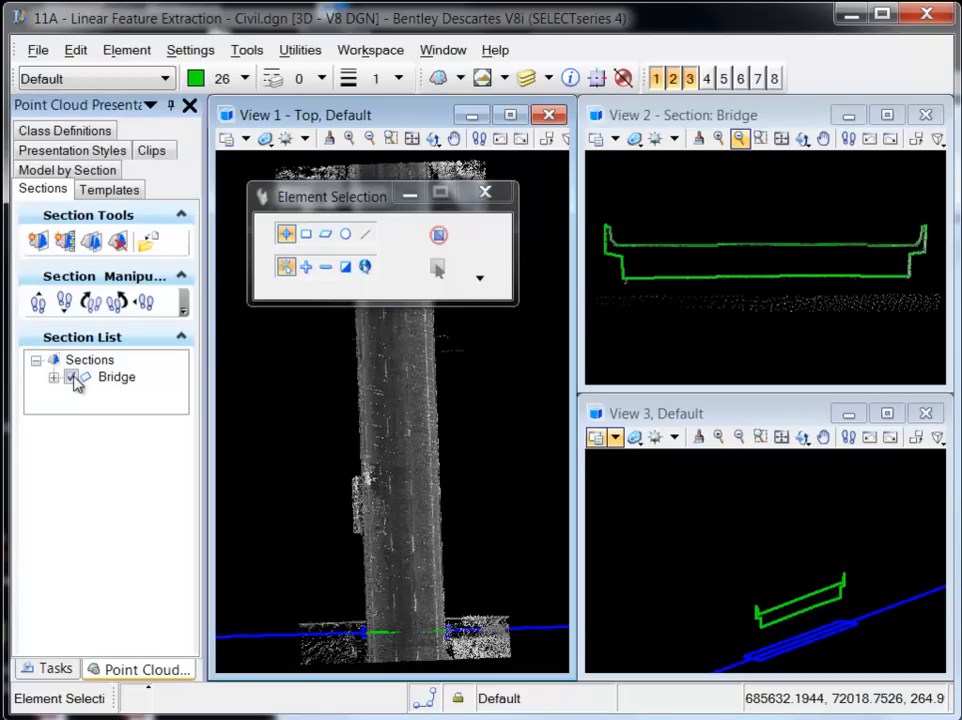
Create a new template named Bridge from the green deck outline.
left_click(108, 189)
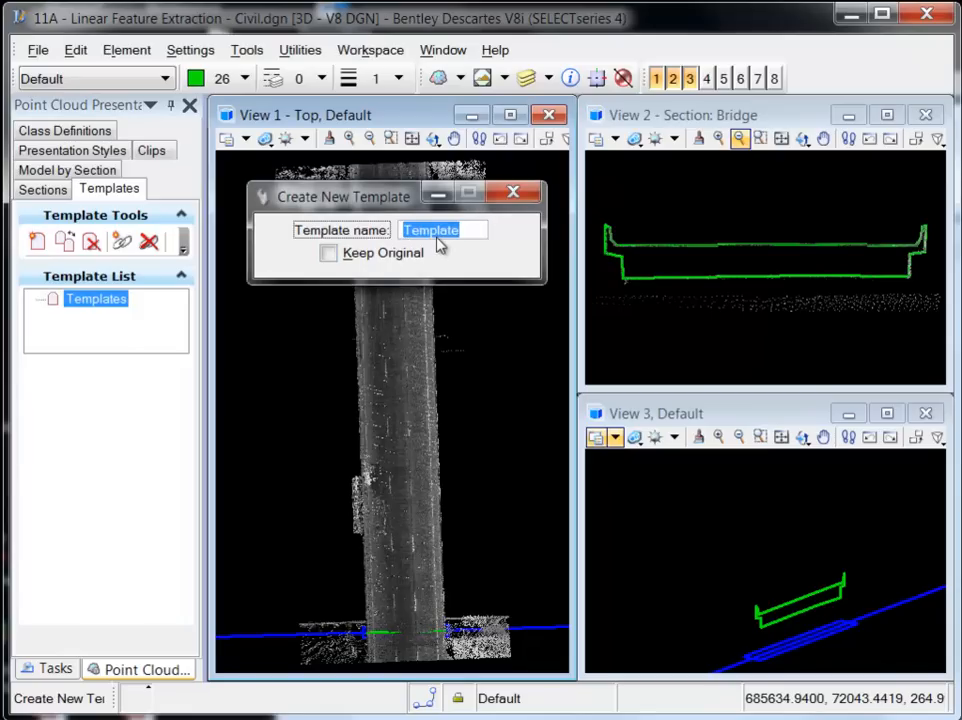
type("Bridge")
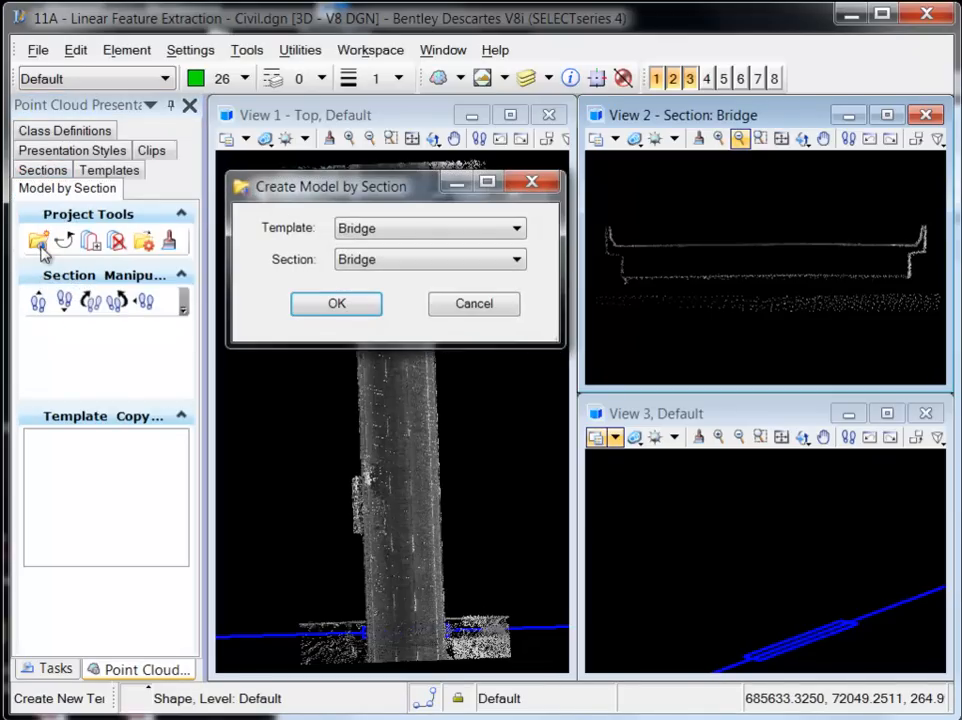
mouse_move(330, 303)
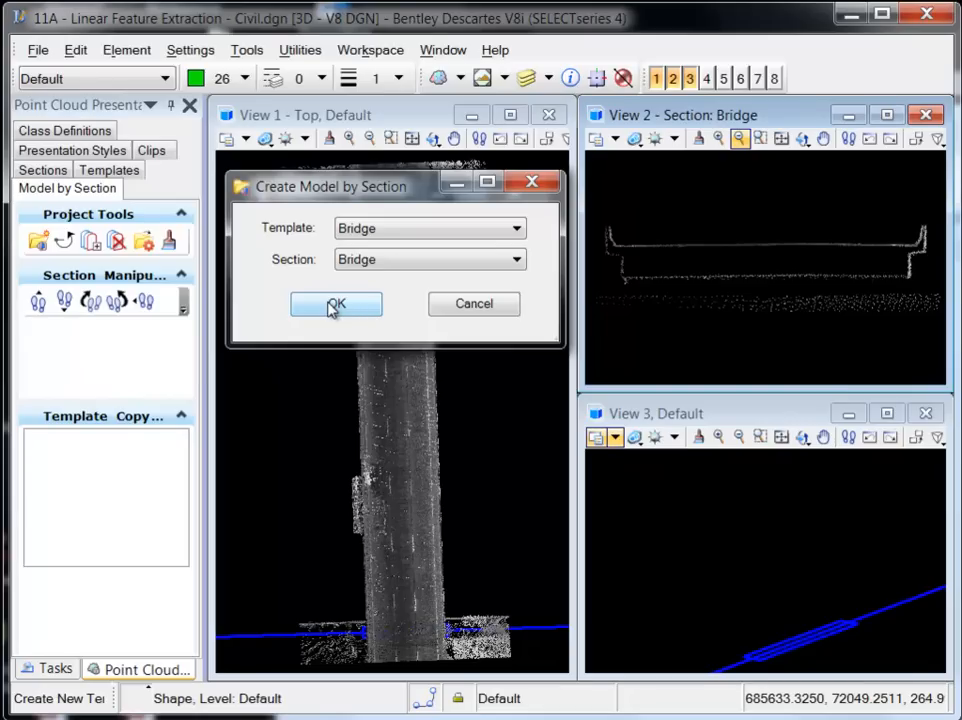
Confirm the model-by-section project with Template and Section both set to Bridge.
left_click(335, 304)
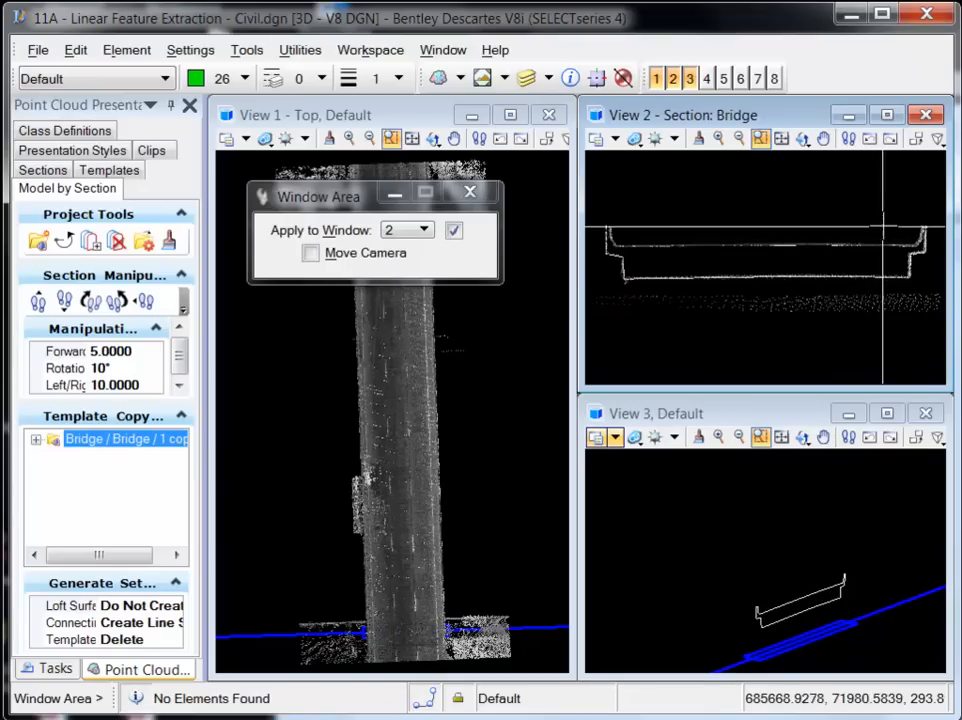
Step the Bridge section forward and accept template copies along the deck.
left_click(453, 230)
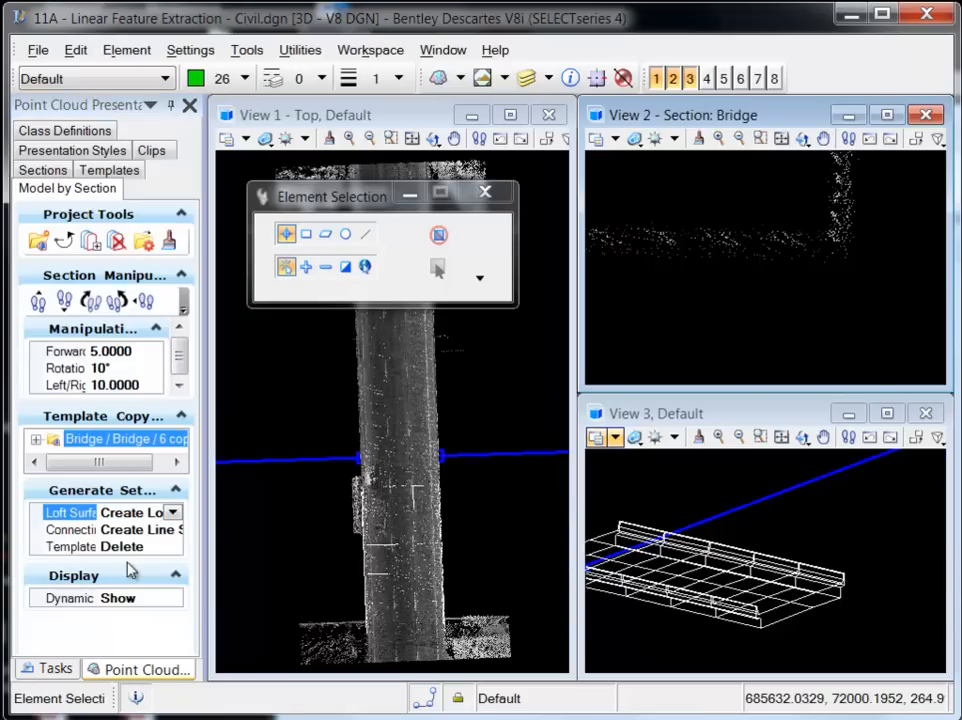
Set Connecting Lines to Do Not Create in the Generate Settings.
left_click(172, 530)
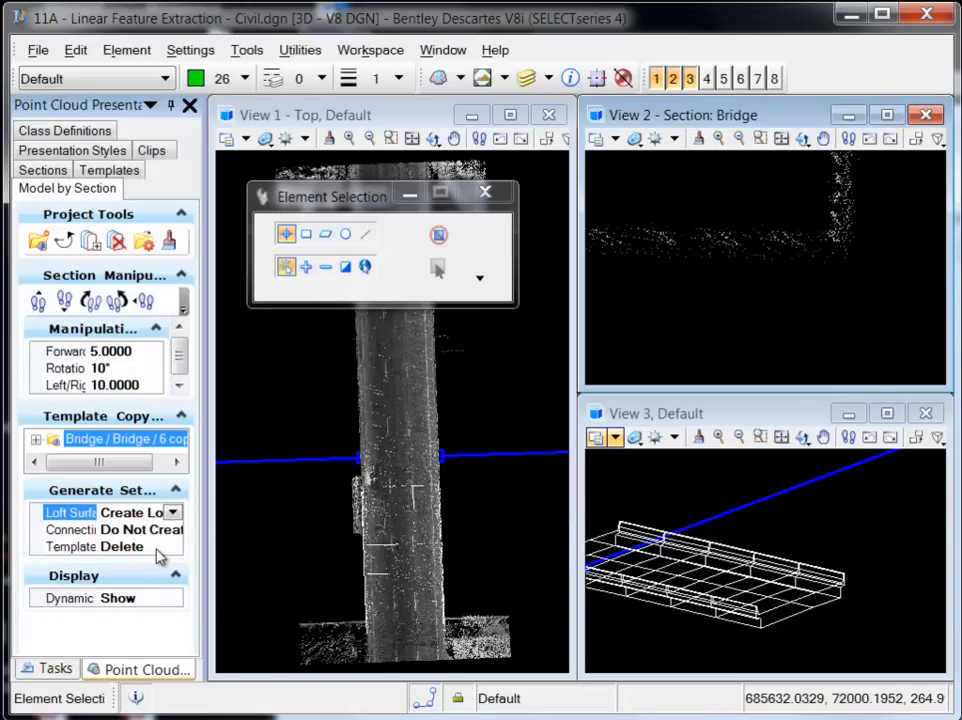
mouse_move(175, 450)
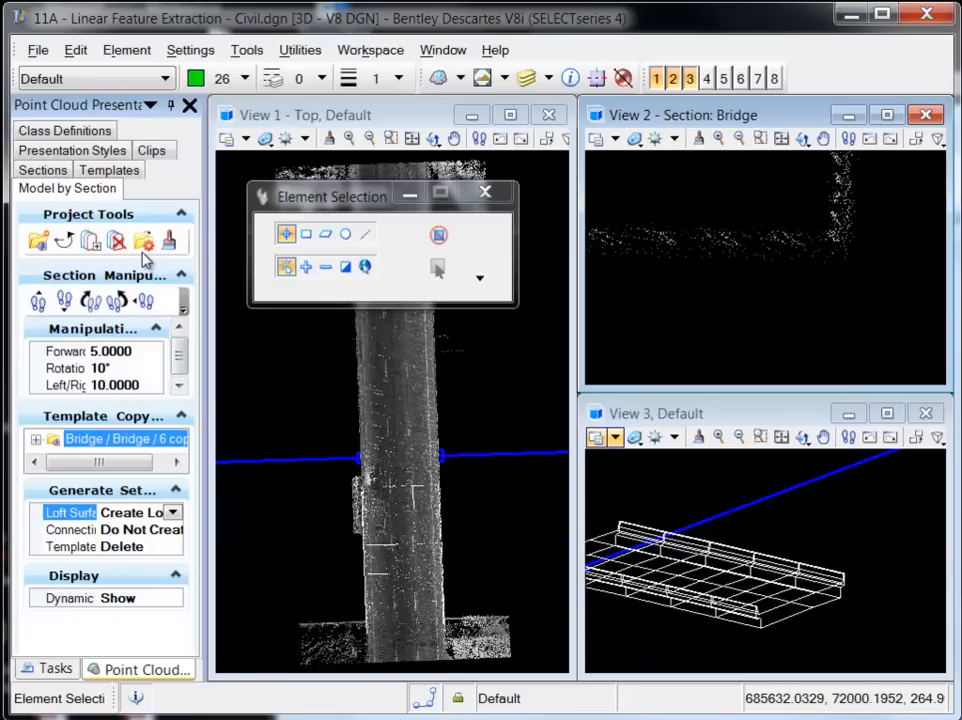
mouse_move(142, 240)
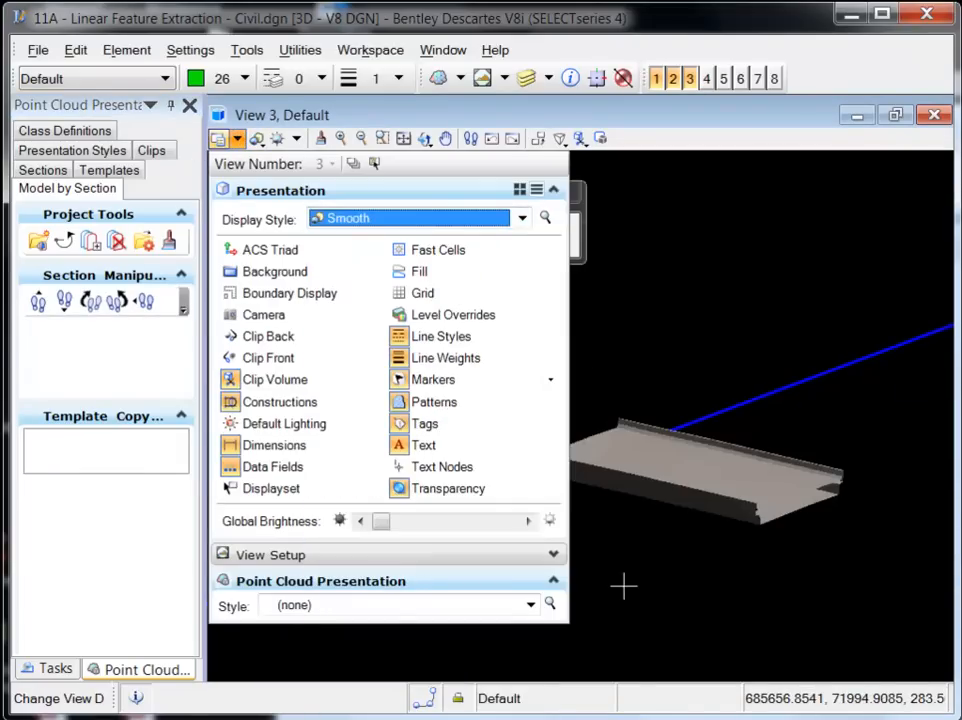
Dismiss View Attributes and orbit View 3 to inspect the shaded bridge deck low side-on.
left_click(424, 139)
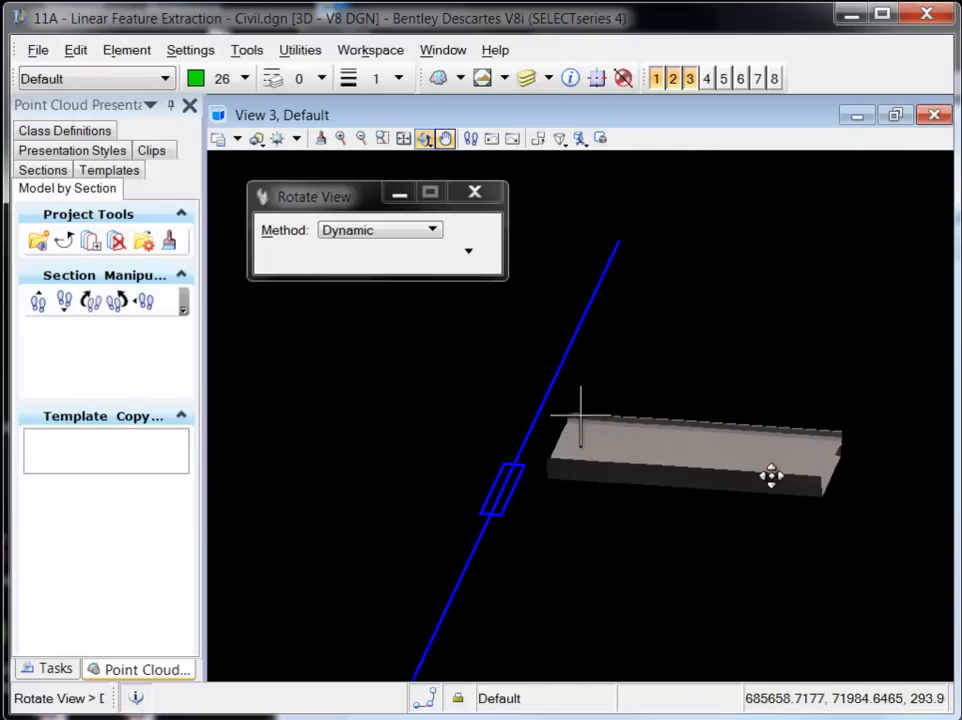
left_click_drag(770, 475, 620, 500)
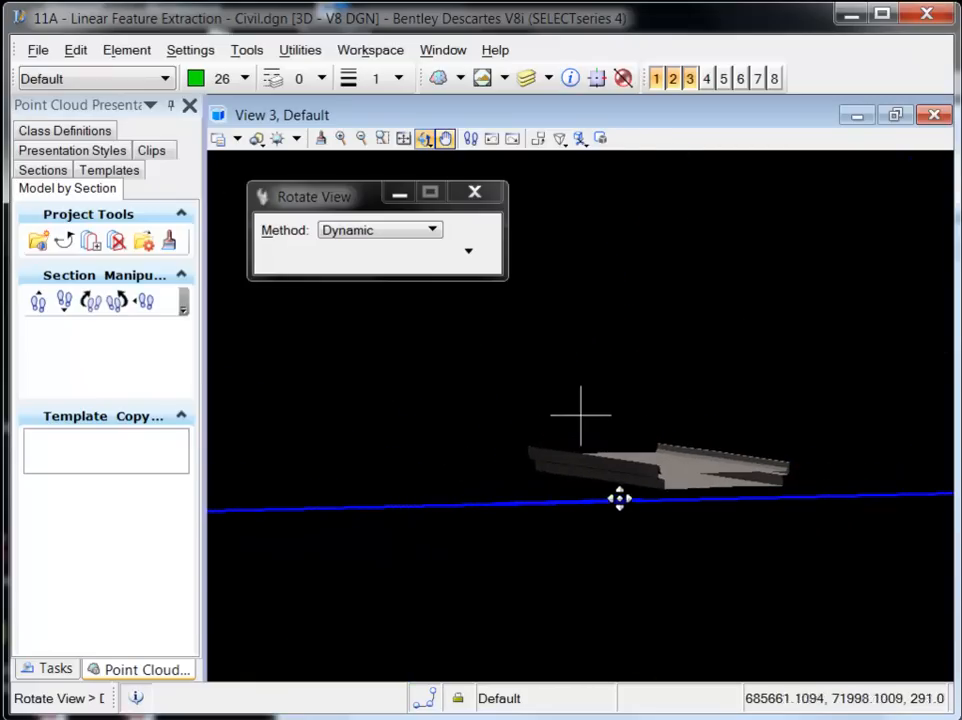
left_click_drag(619, 499, 395, 363)
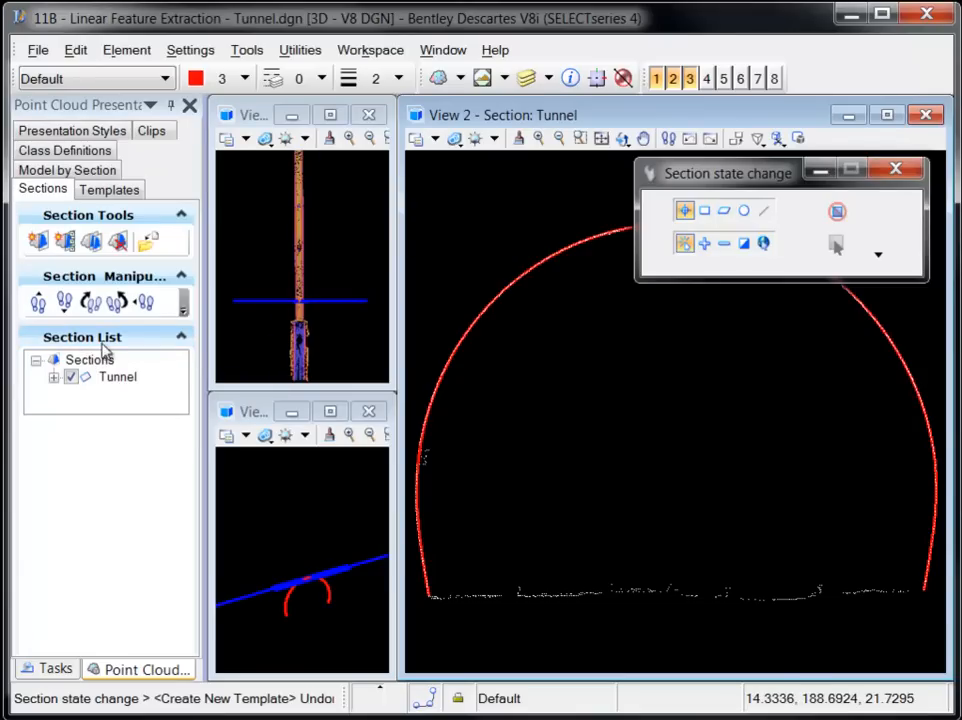
Create a template named Tunnel from the red arch outline.
left_click(109, 189)
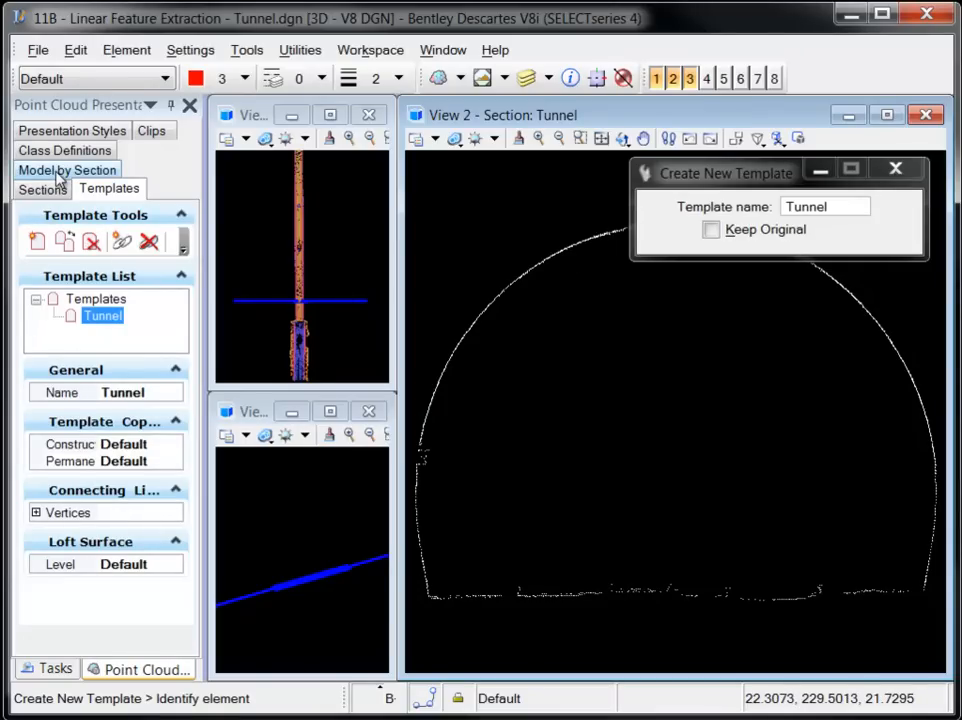
left_click(67, 170)
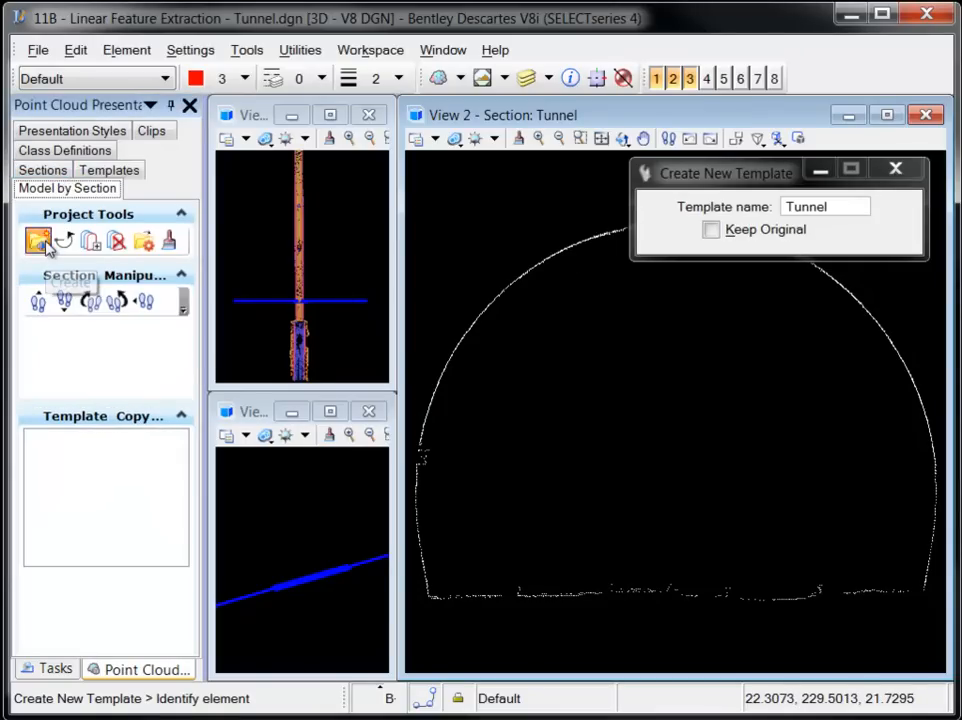
Create a project pairing the Tunnel template with the Tunnel section and place its first copies.
left_click(38, 240)
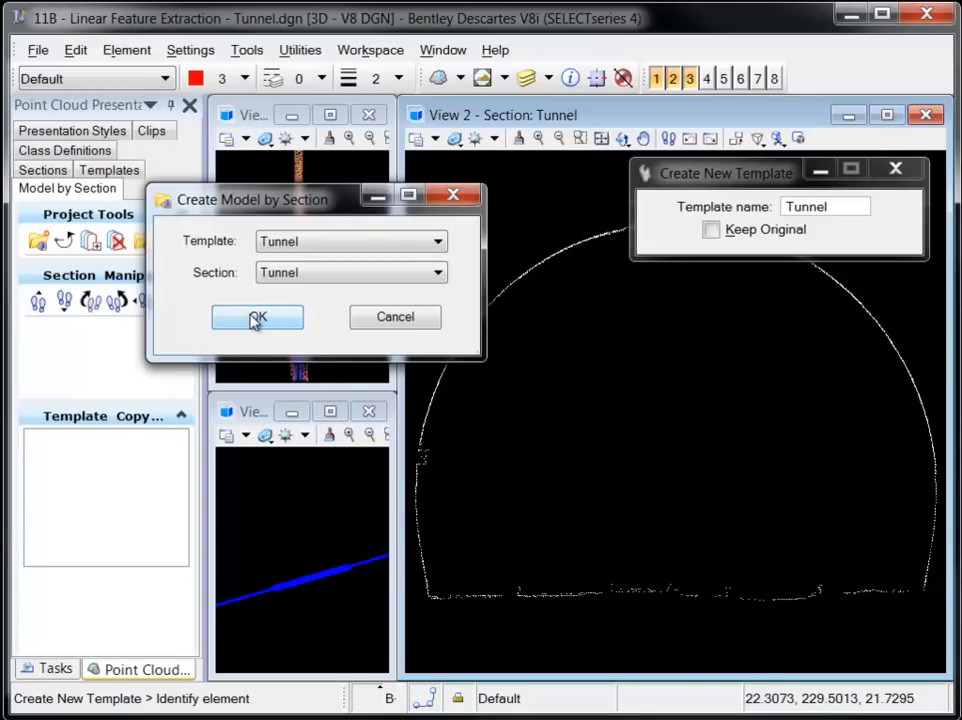
left_click(257, 317)
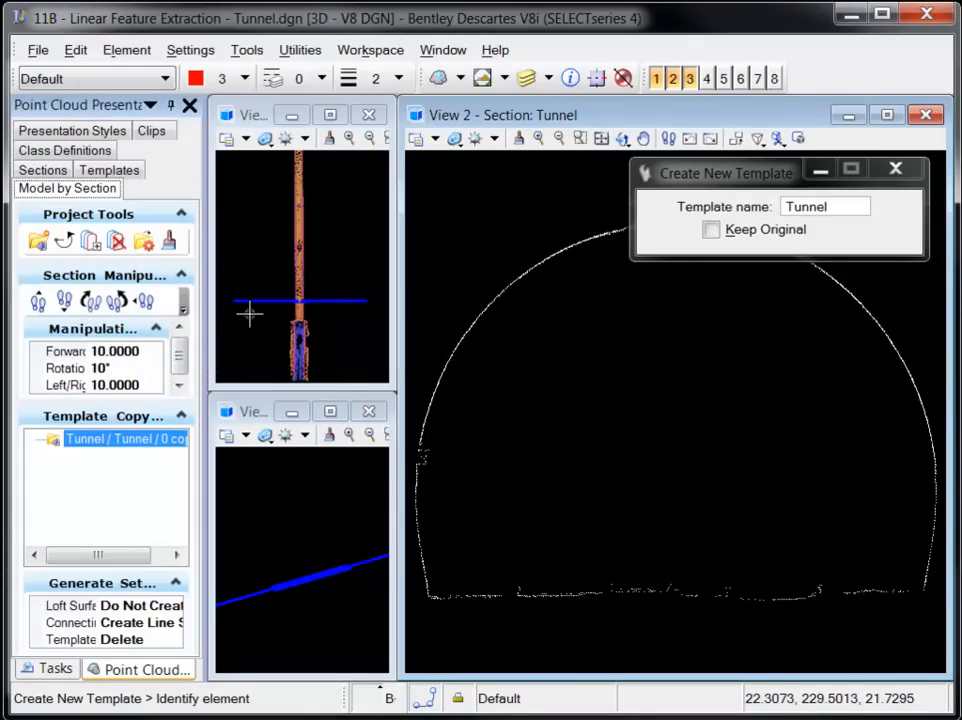
left_click(91, 240)
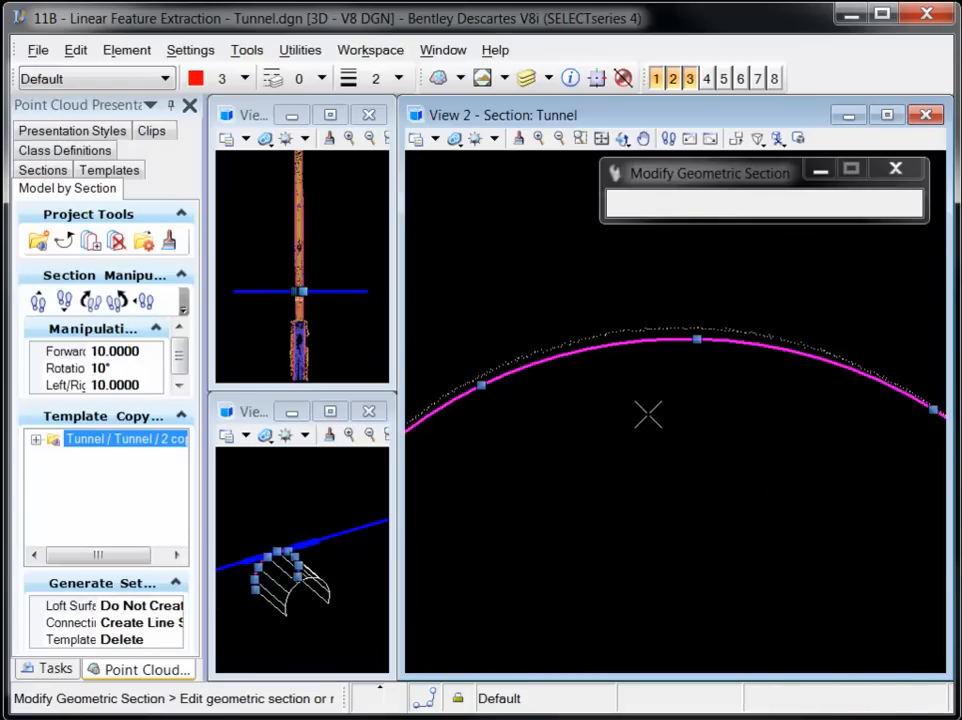
mouse_move(537, 399)
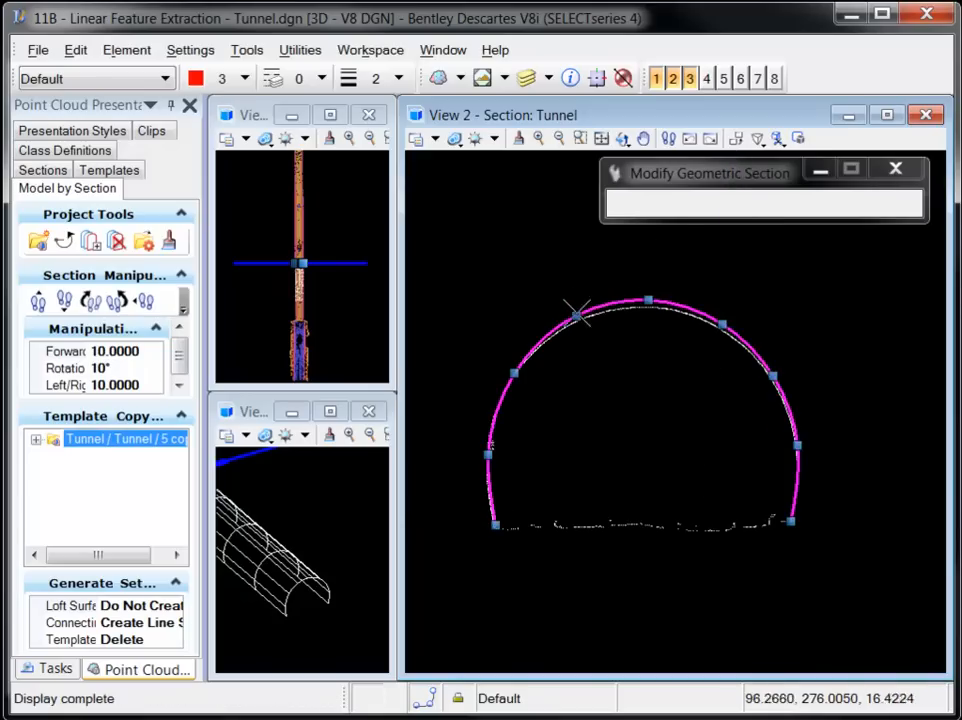
mouse_move(627, 327)
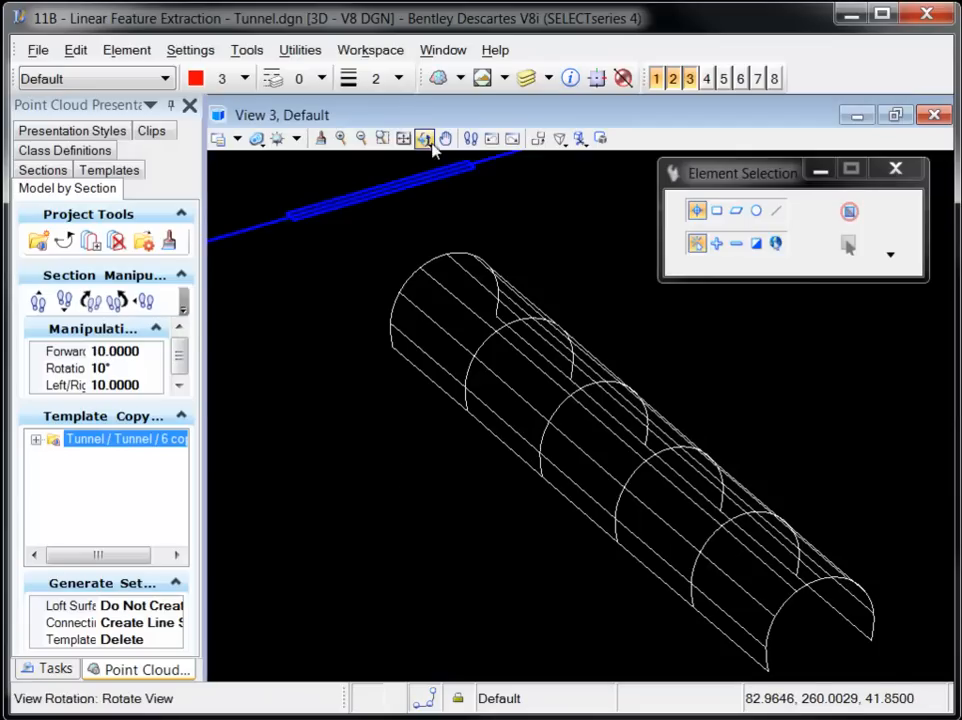
Orbit View 3 with Rotate View to review the wireframe tunnel from another angle.
left_click(424, 138)
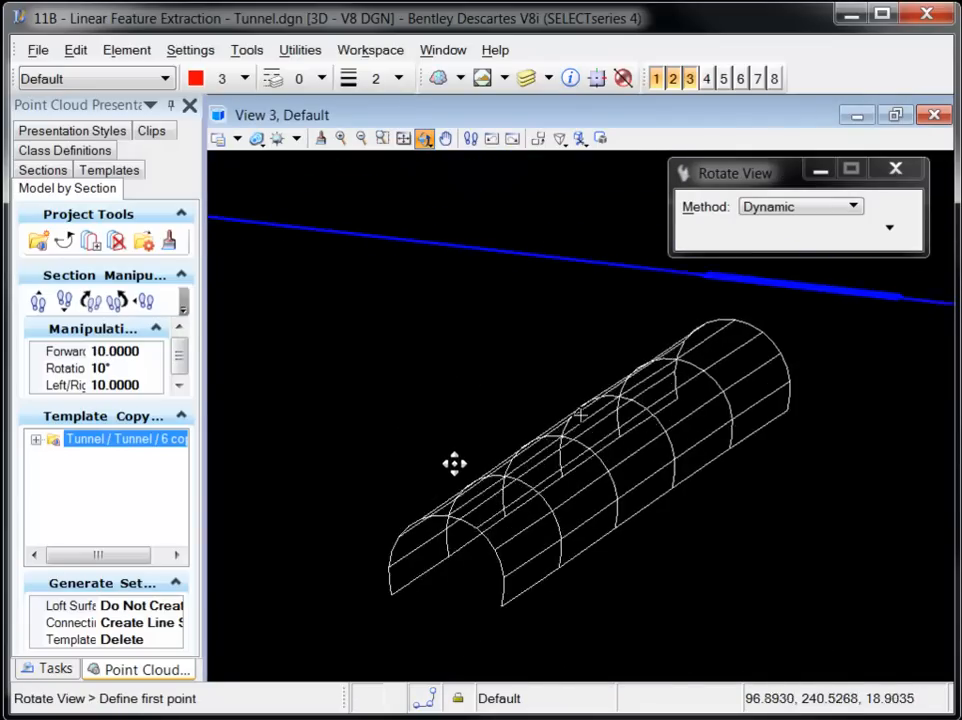
left_click_drag(455, 463, 693, 514)
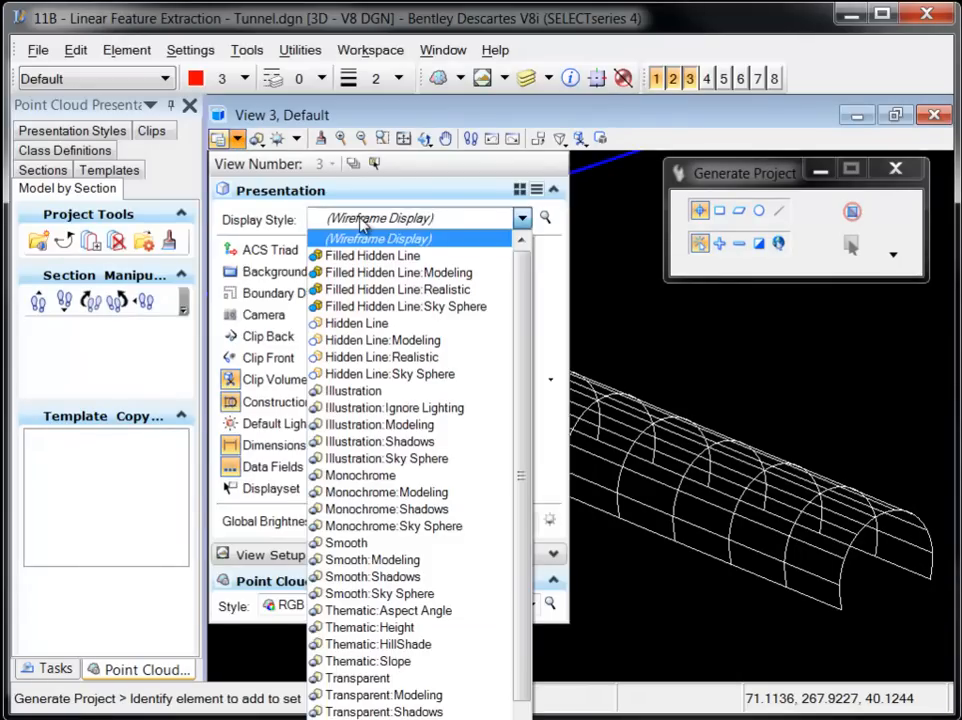
mouse_move(402, 357)
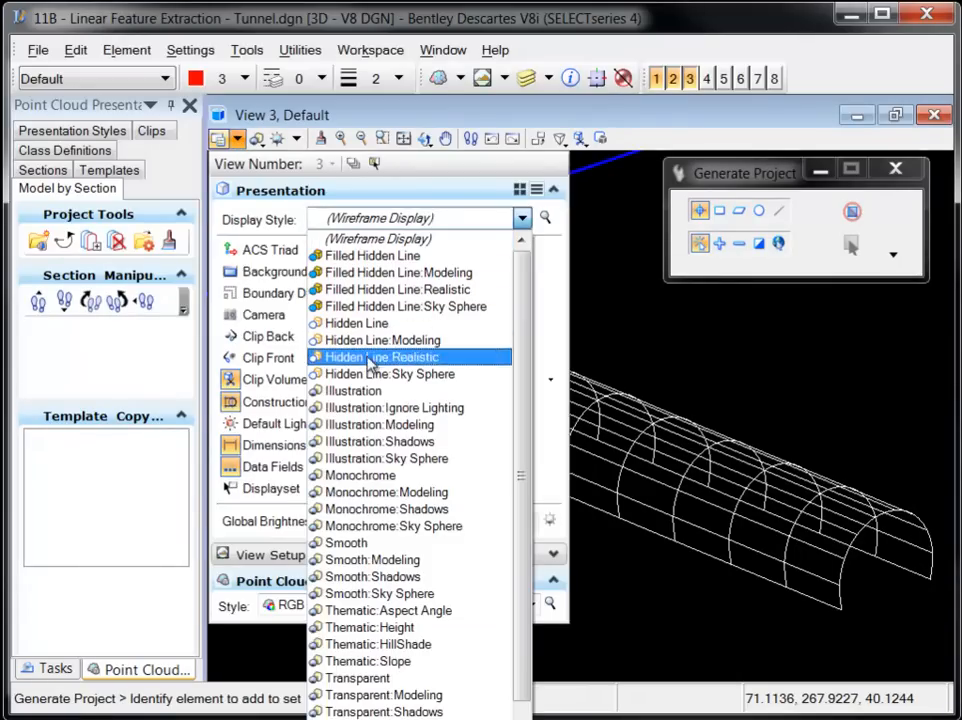
Choose Illustration as the tunnel view's display style in View Attributes.
left_click(352, 390)
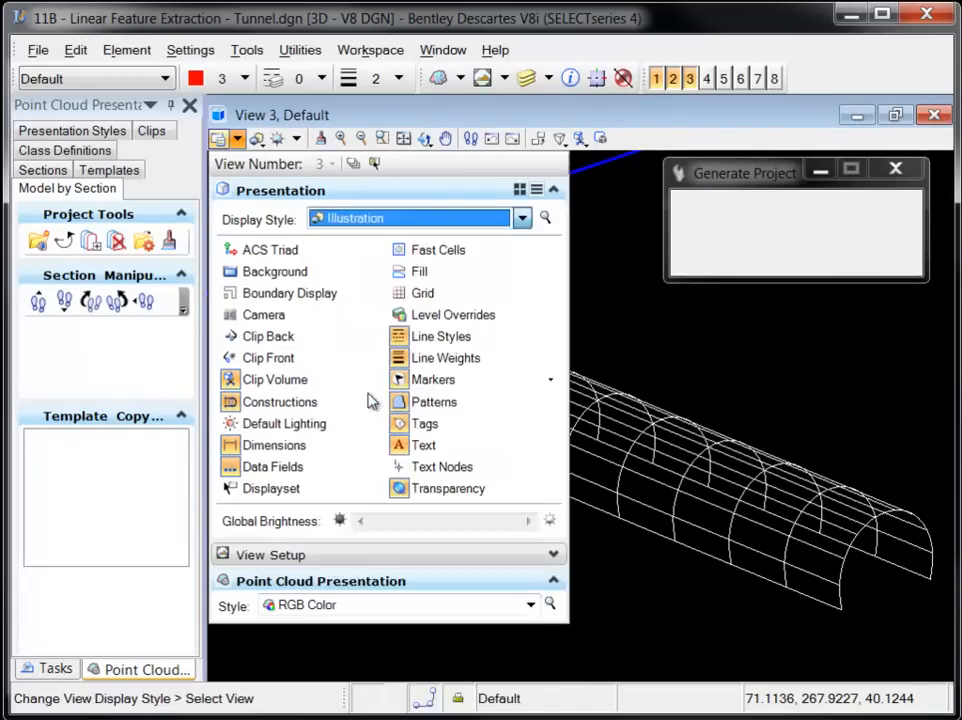